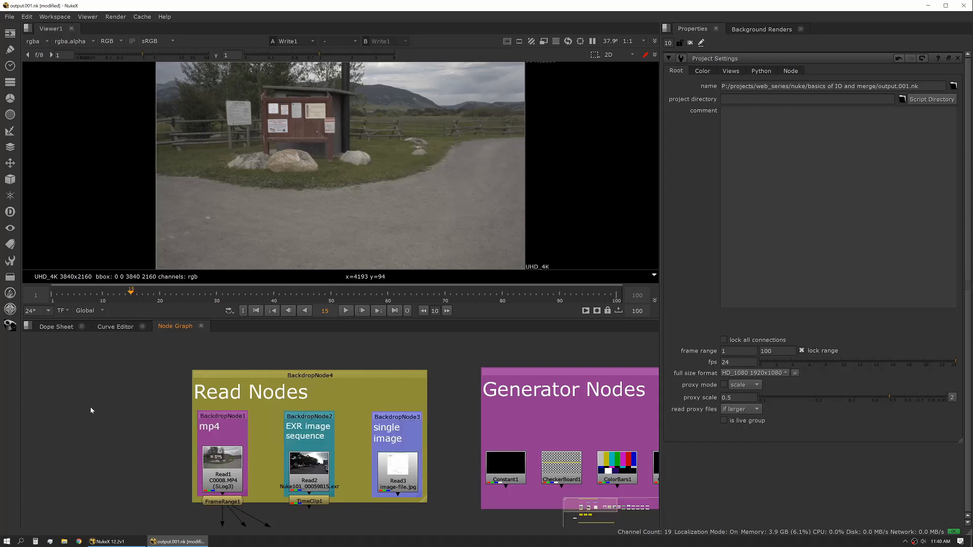
pyautogui.moveTo(94, 407)
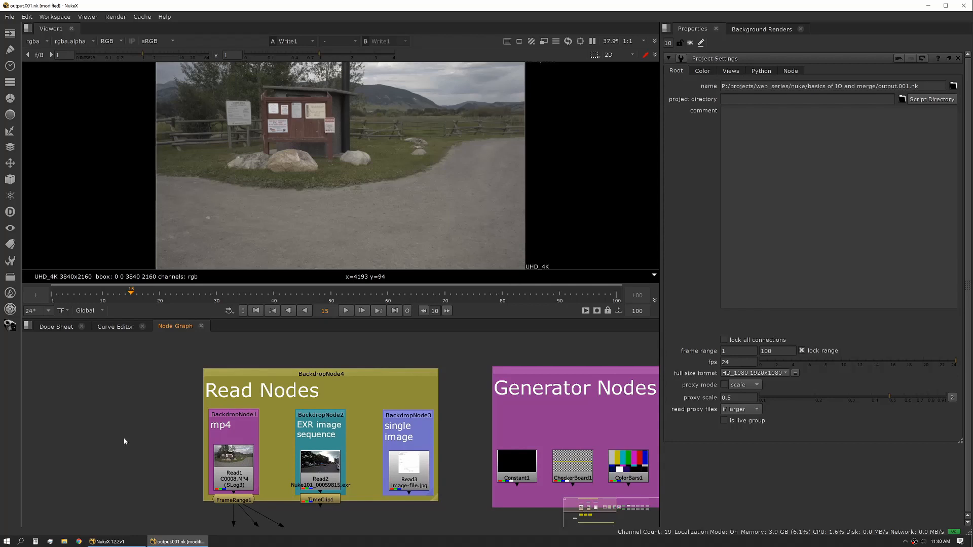
pyautogui.moveTo(132, 439)
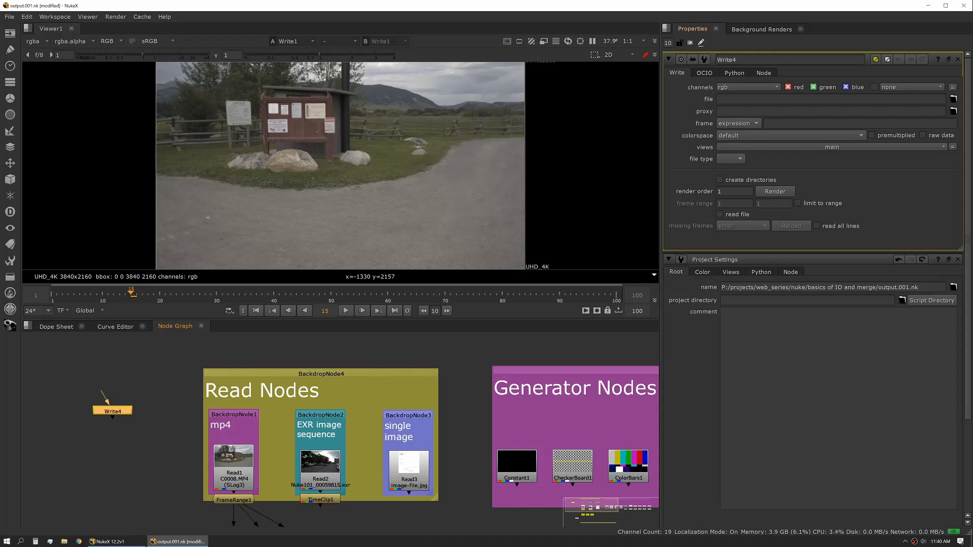
pyautogui.click(830, 100)
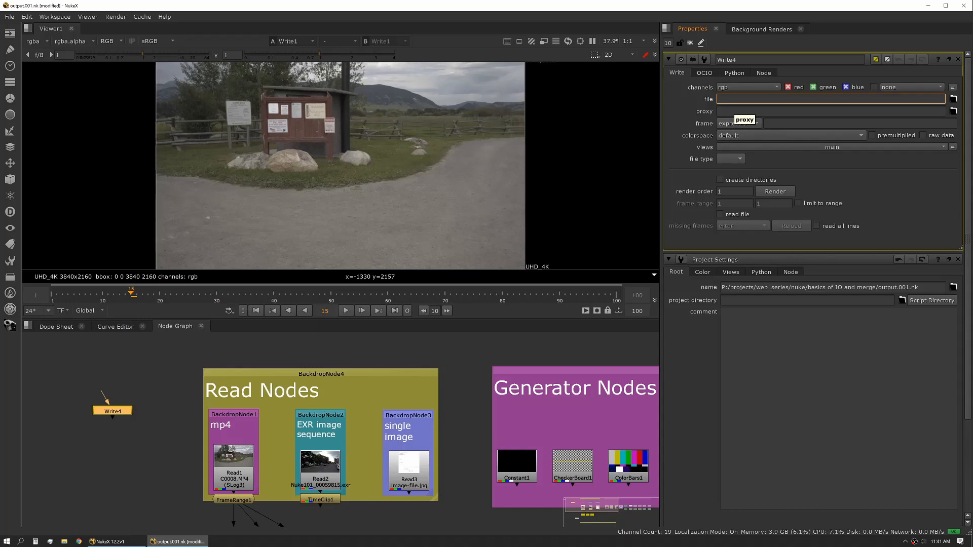
pyautogui.moveTo(718, 124)
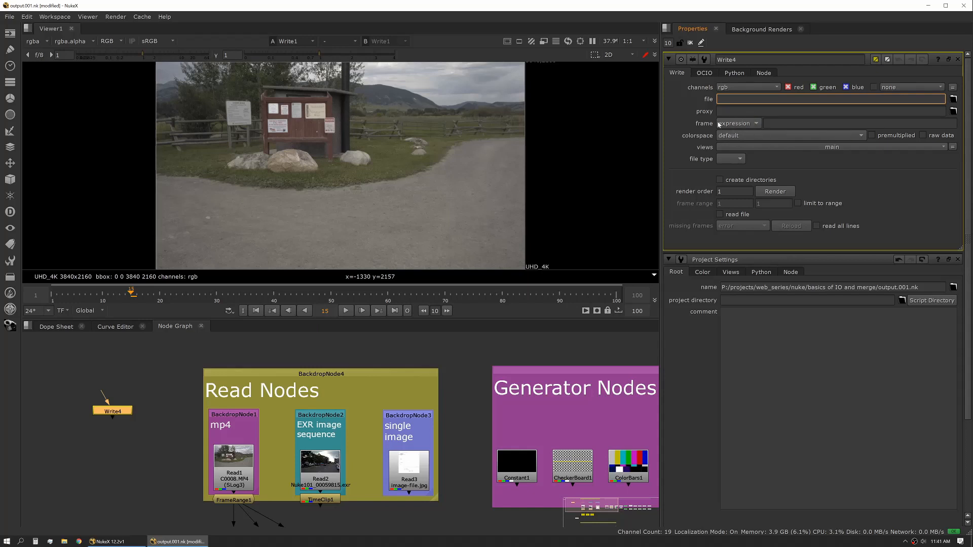
pyautogui.moveTo(729, 127)
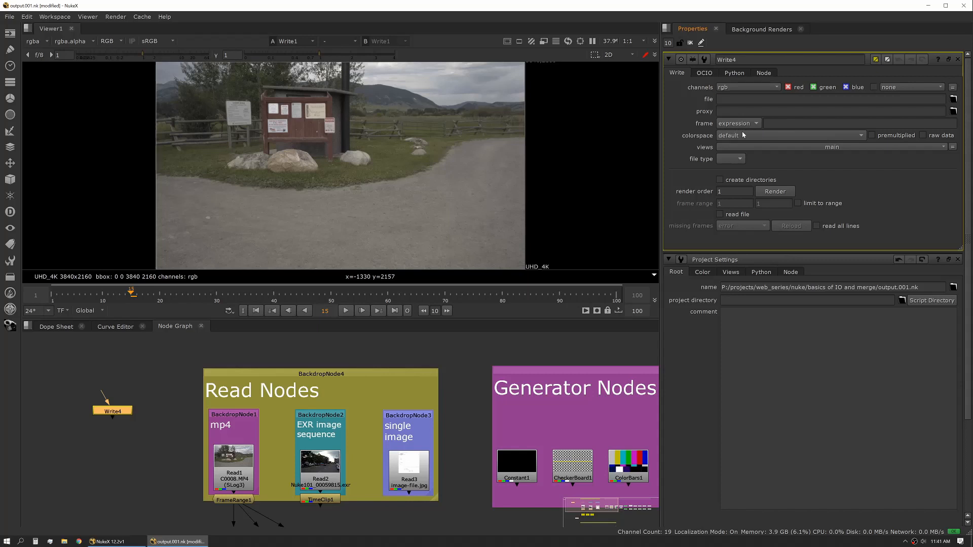
pyautogui.click(787, 135)
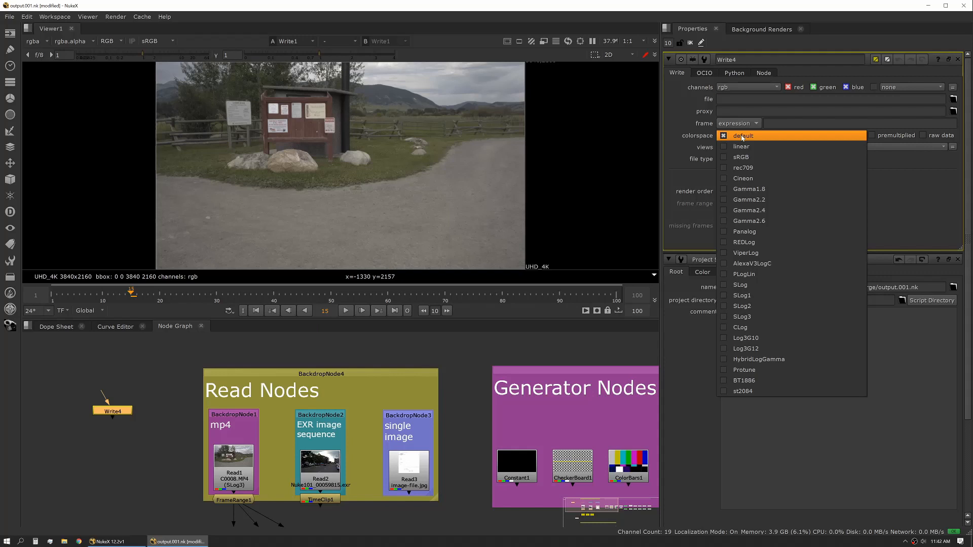
pyautogui.click(741, 135)
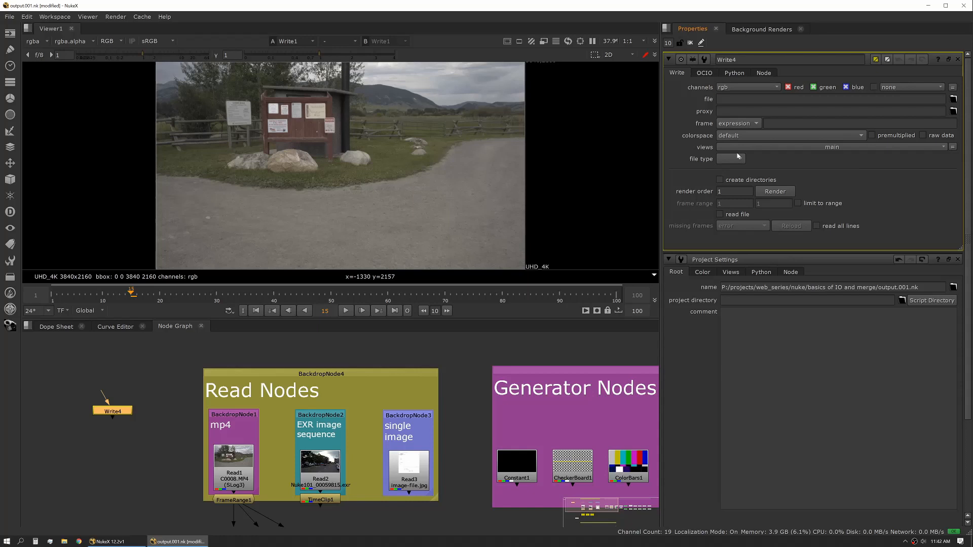
pyautogui.moveTo(788, 159)
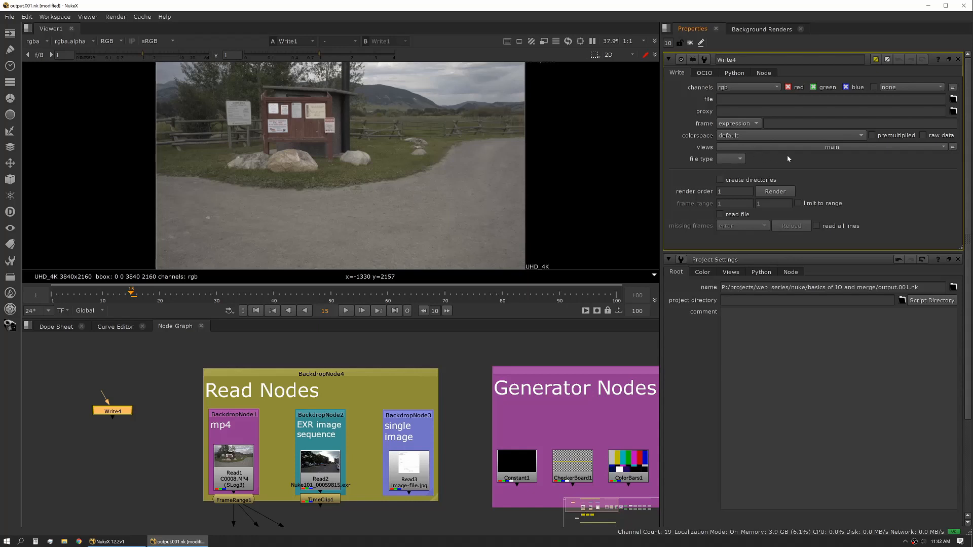
pyautogui.moveTo(810, 152)
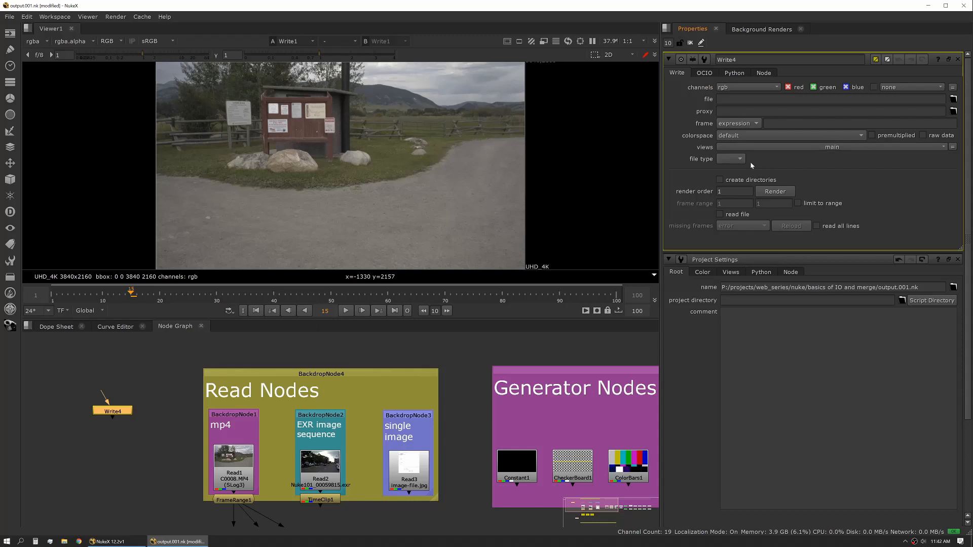
pyautogui.click(735, 158)
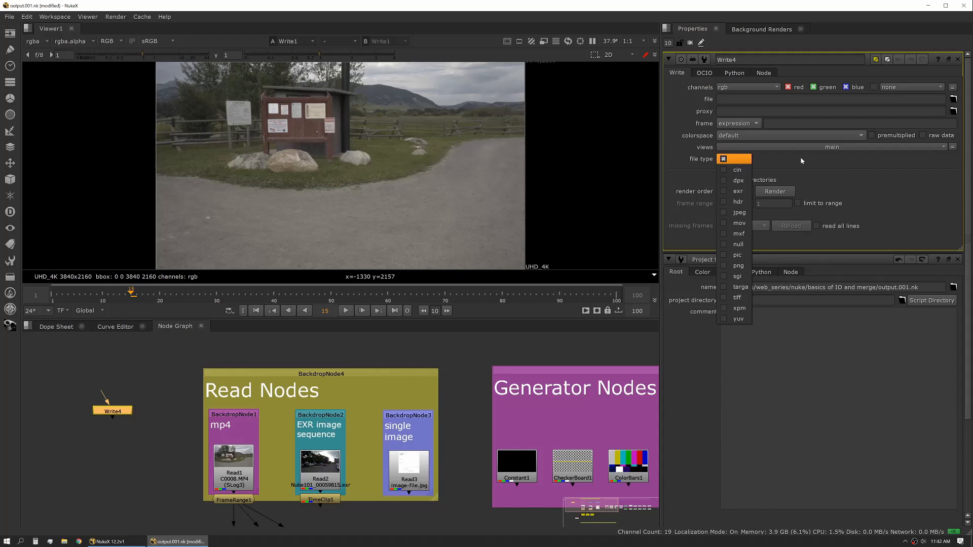
pyautogui.click(730, 158)
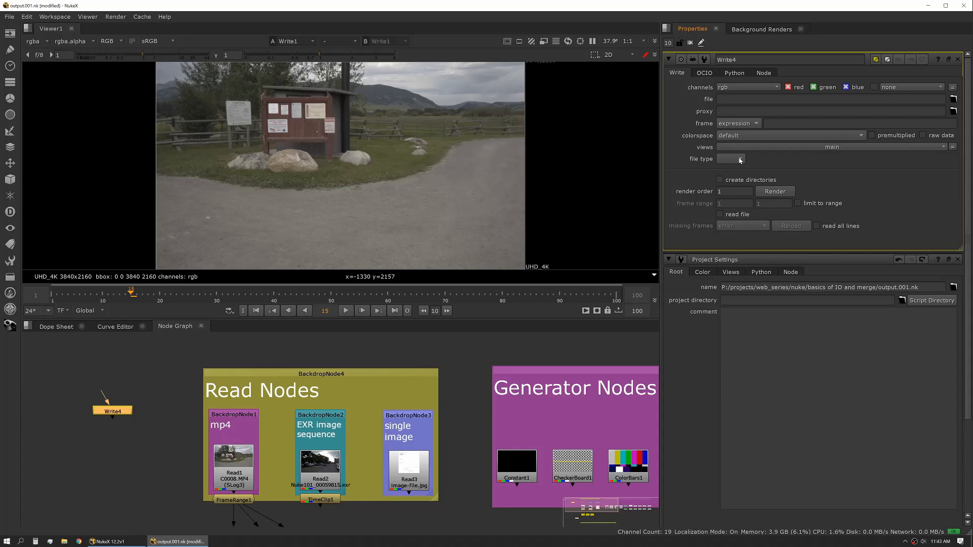
pyautogui.moveTo(806, 203)
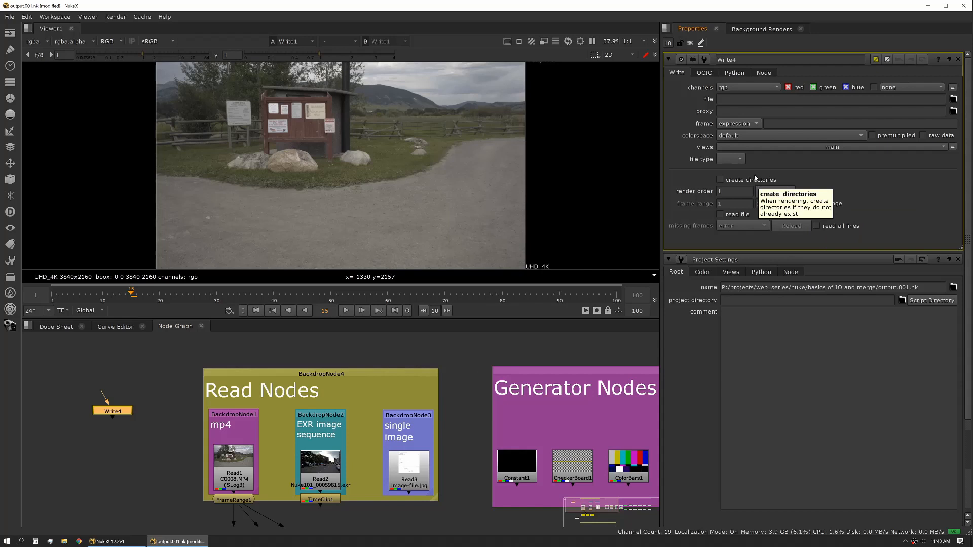
pyautogui.moveTo(768, 182)
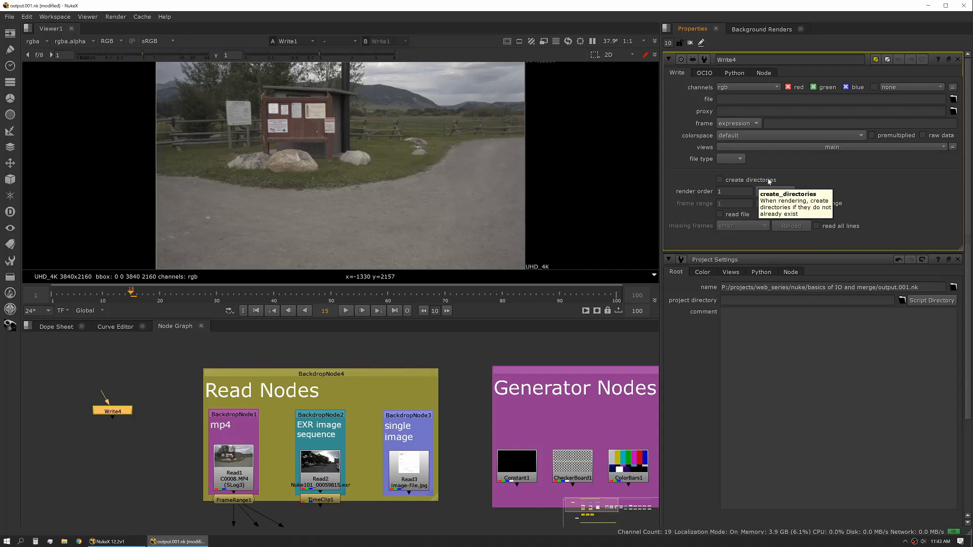
pyautogui.moveTo(768, 180)
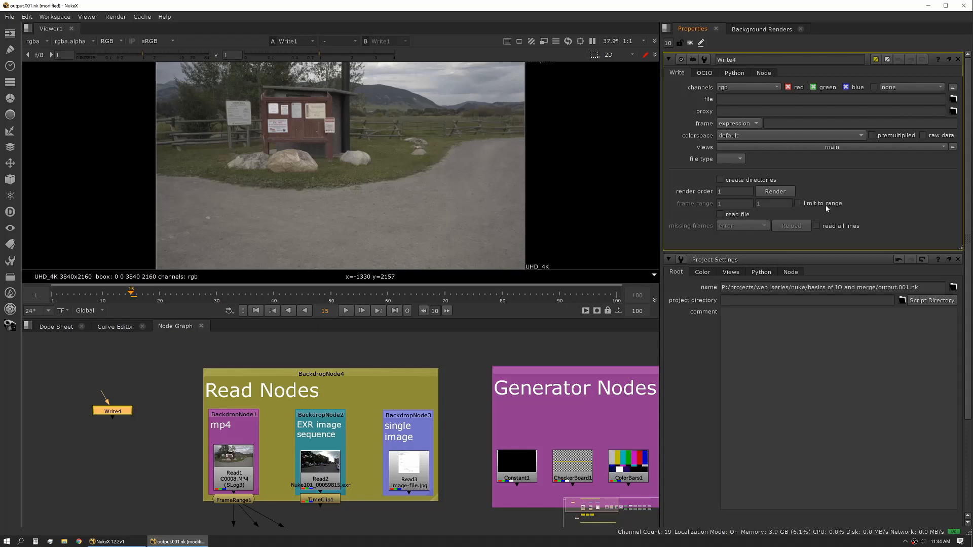
pyautogui.moveTo(720, 213)
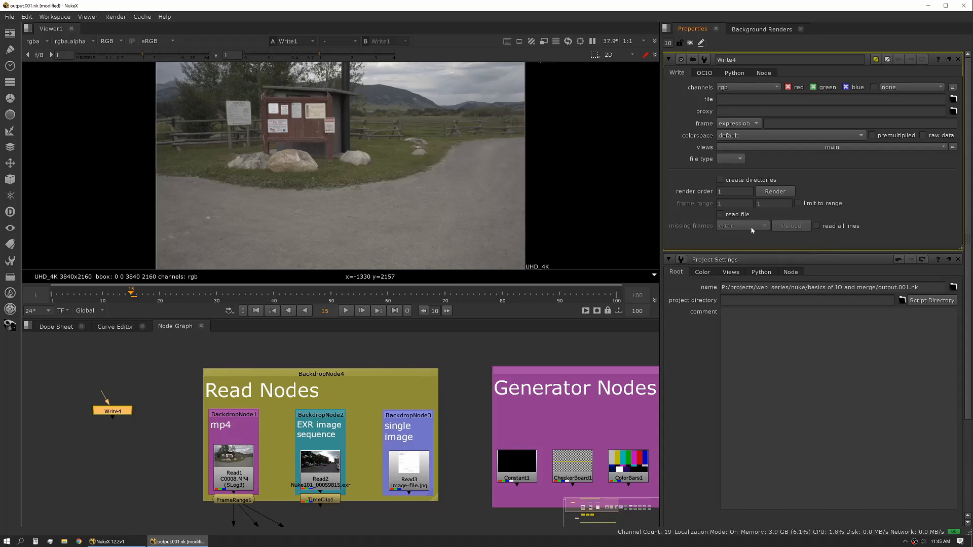
pyautogui.moveTo(724, 218)
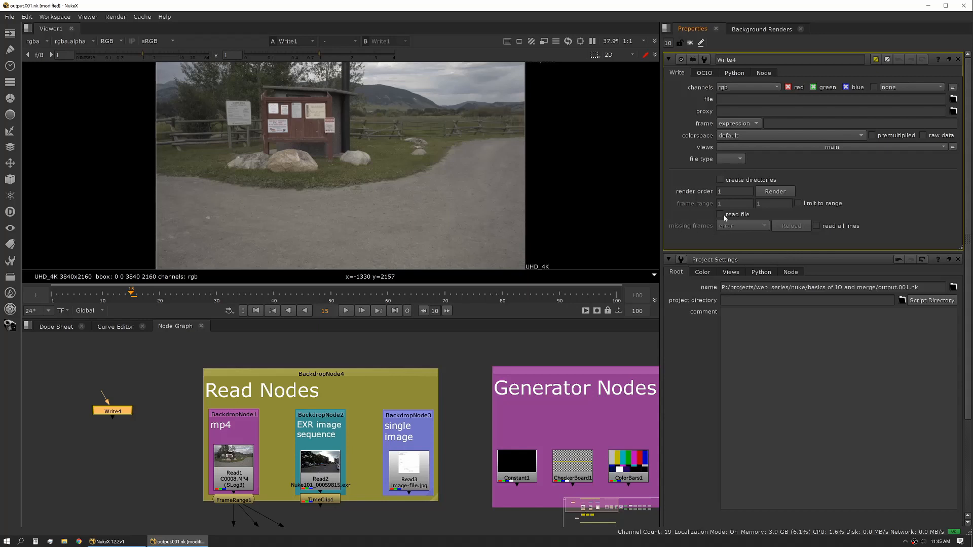
pyautogui.moveTo(827, 226)
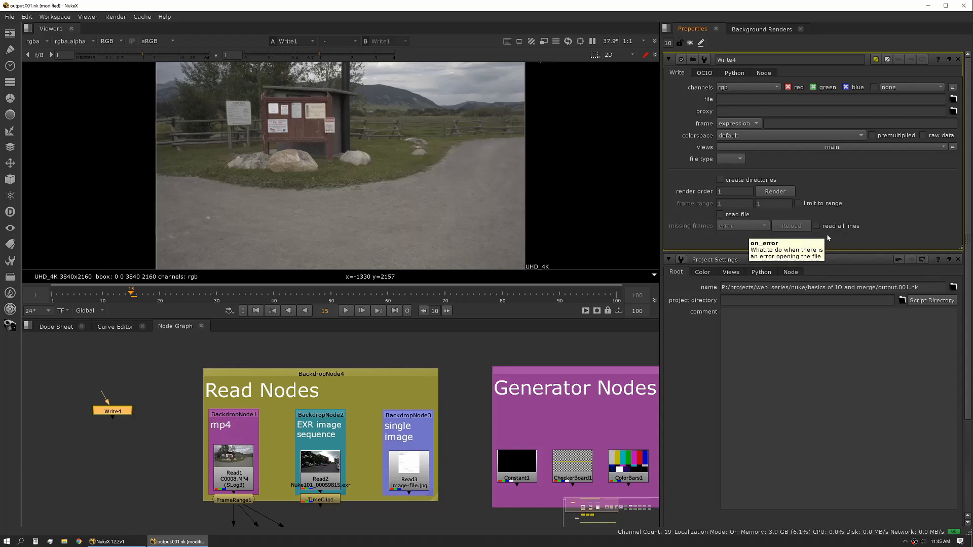
pyautogui.moveTo(755, 236)
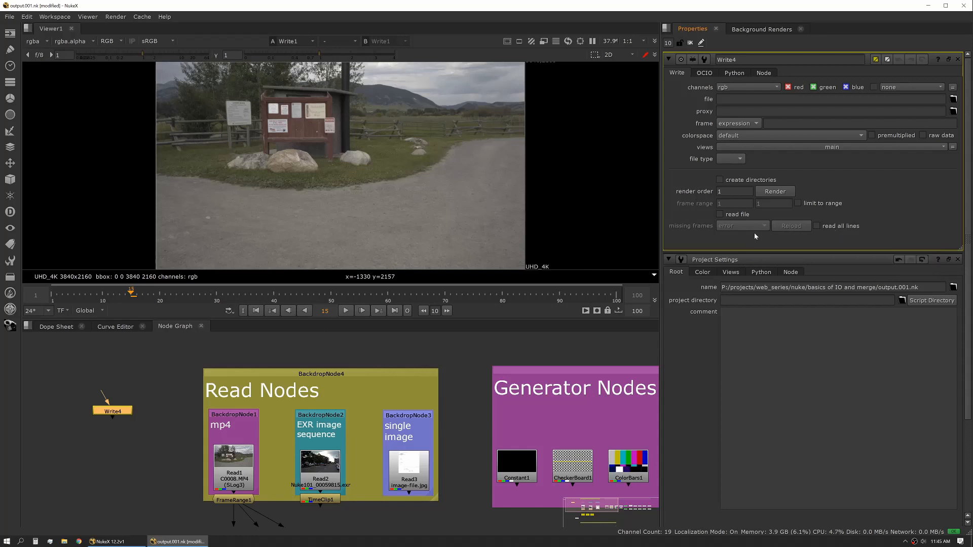